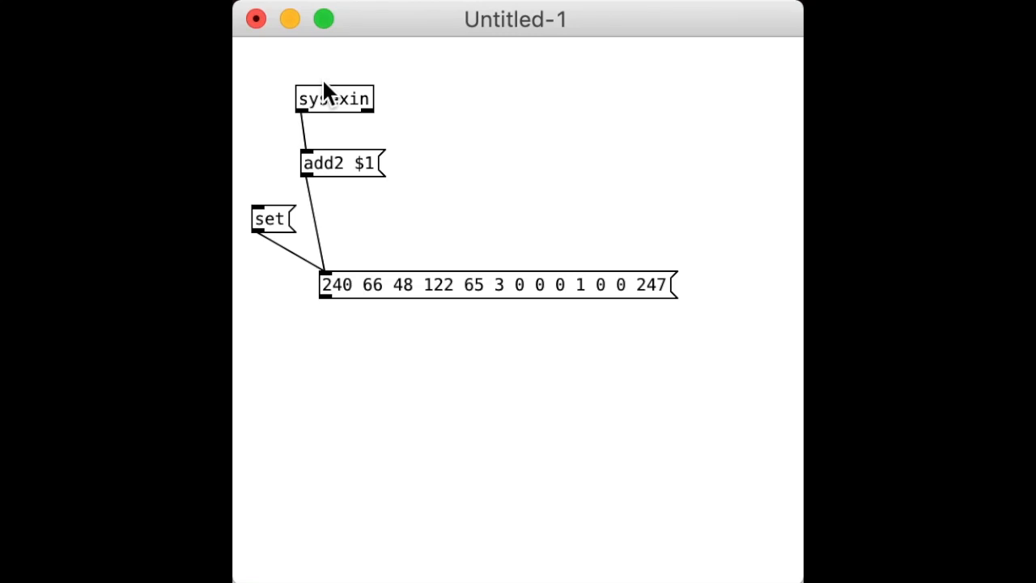
{"action": "mouse_move", "coordinate": [563, 310]}
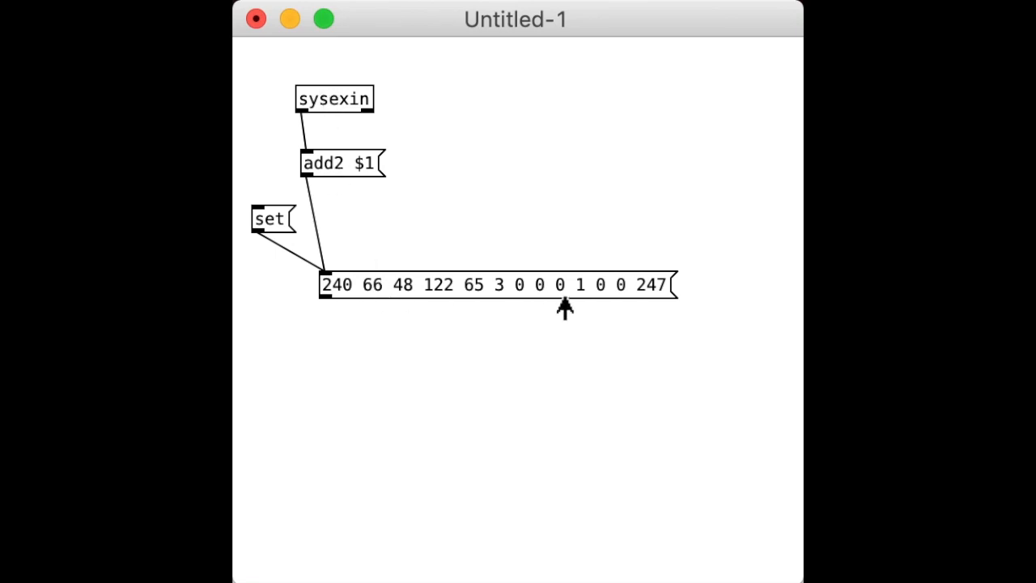
{"action": "mouse_move", "coordinate": [598, 311]}
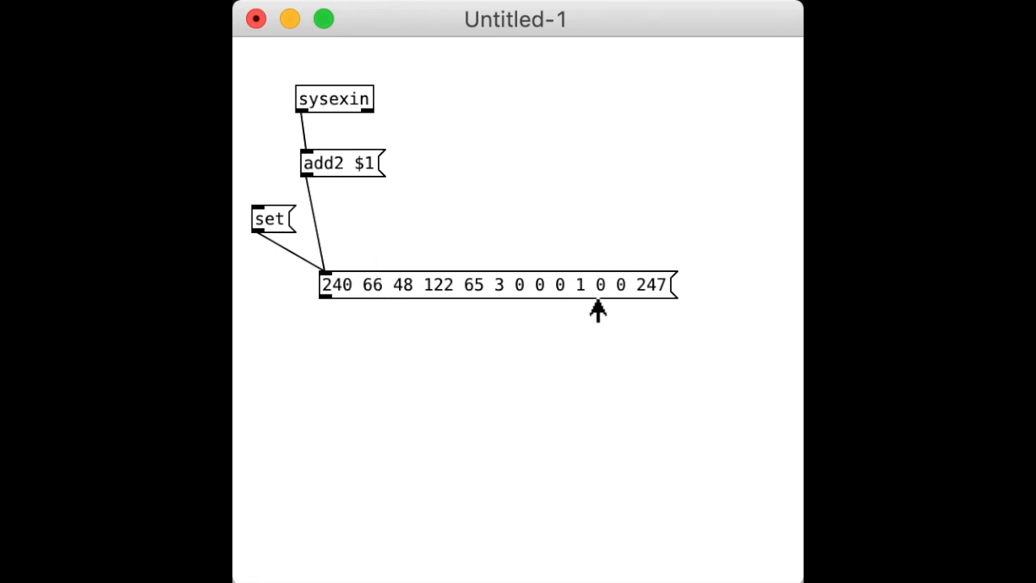
Duplicate the captured sysex message below, then clear the original to capture a new dump ending 1 0 1 247.
{"action": "left_click", "coordinate": [499, 285]}
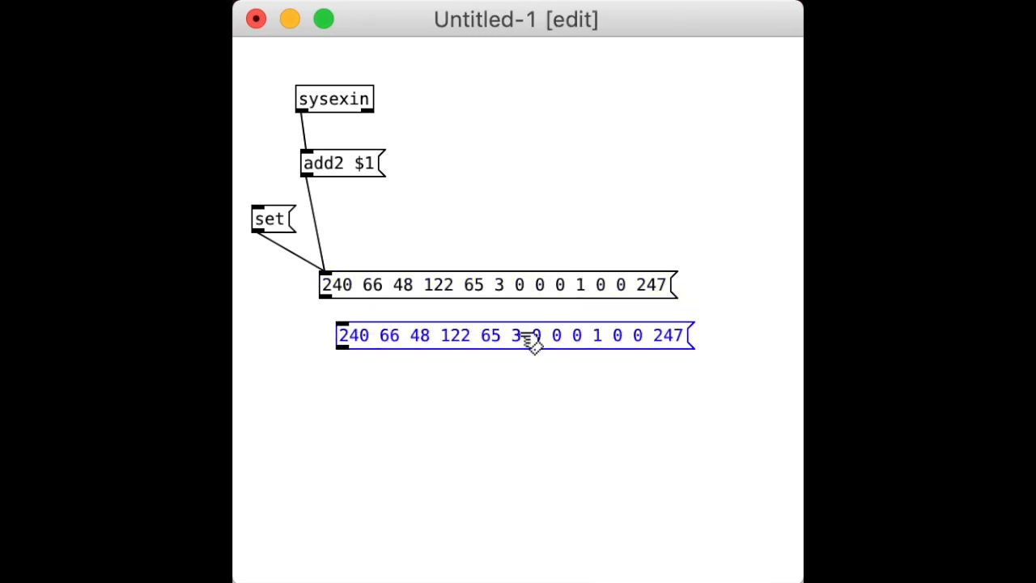
{"action": "left_click", "coordinate": [512, 447]}
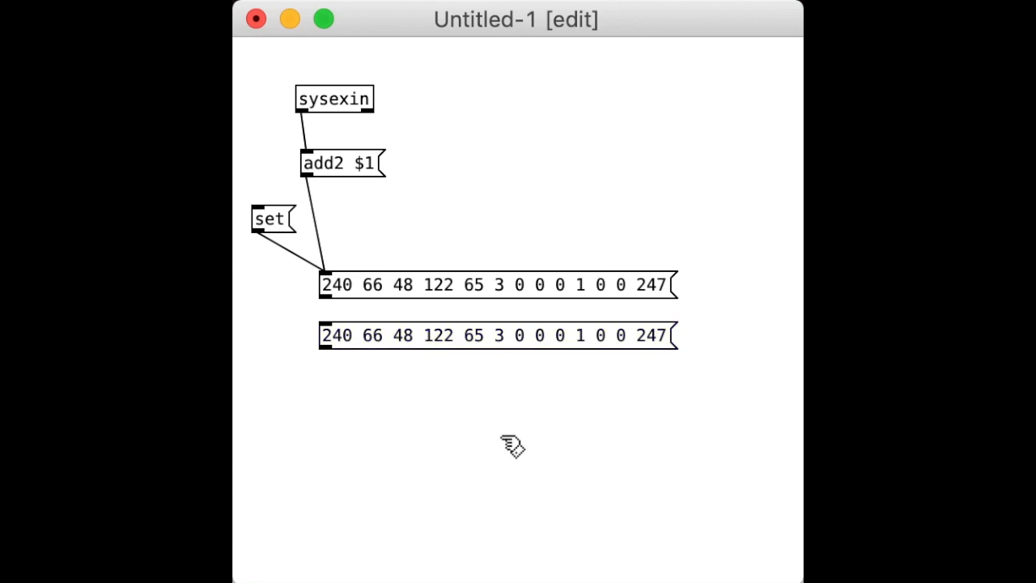
{"action": "mouse_move", "coordinate": [266, 235]}
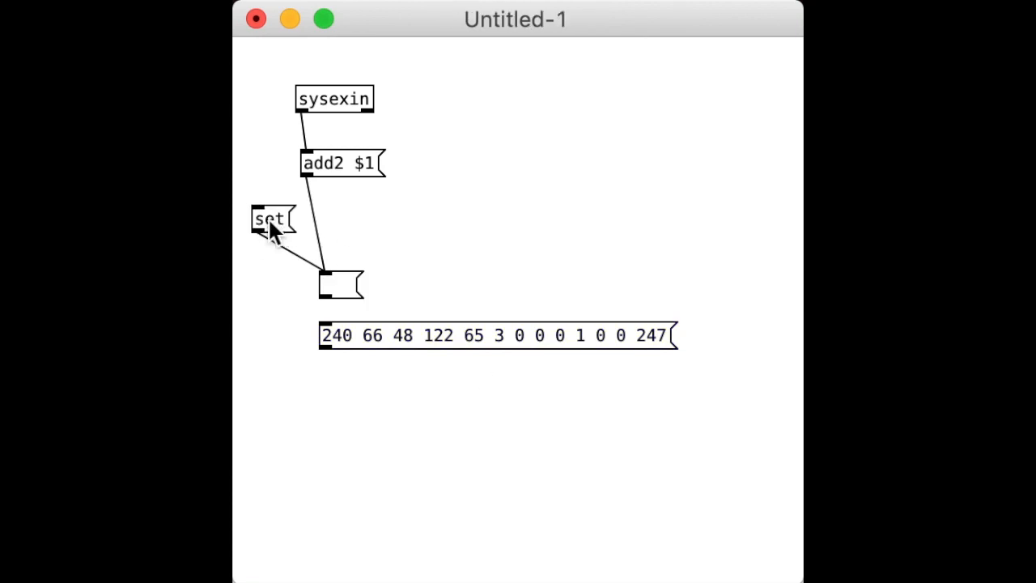
{"action": "left_click", "coordinate": [272, 219]}
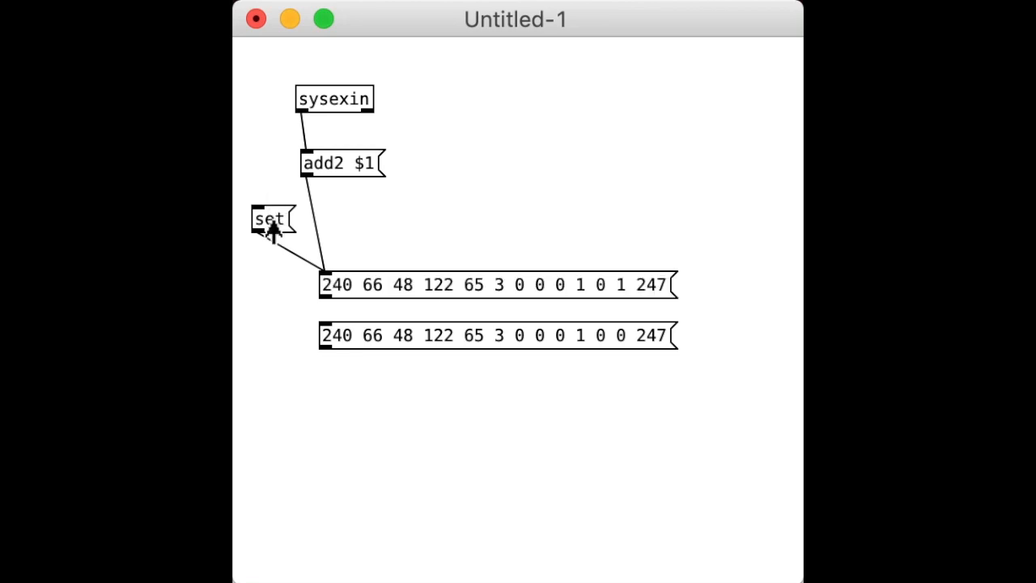
{"action": "mouse_move", "coordinate": [516, 301]}
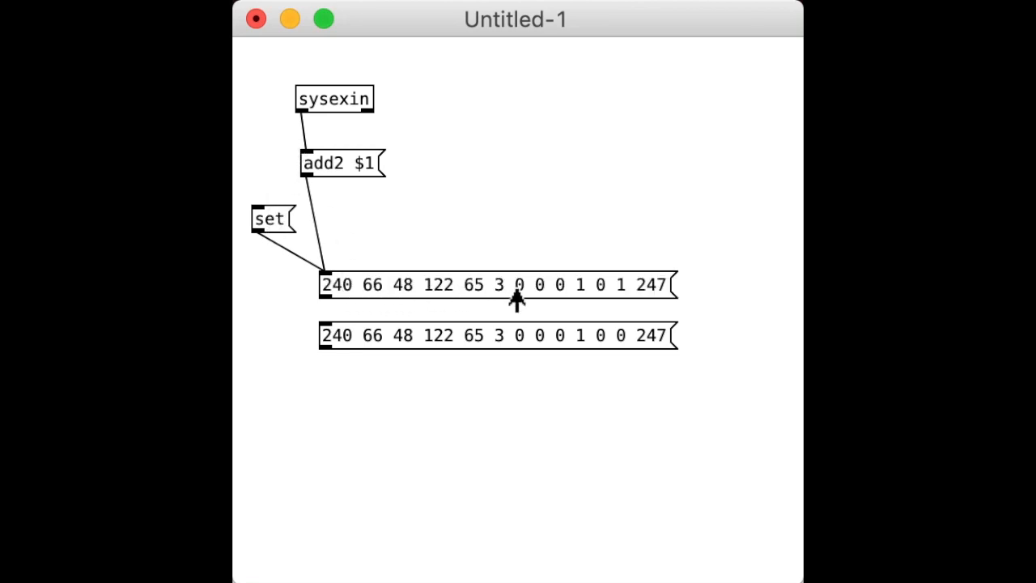
{"action": "mouse_move", "coordinate": [619, 301]}
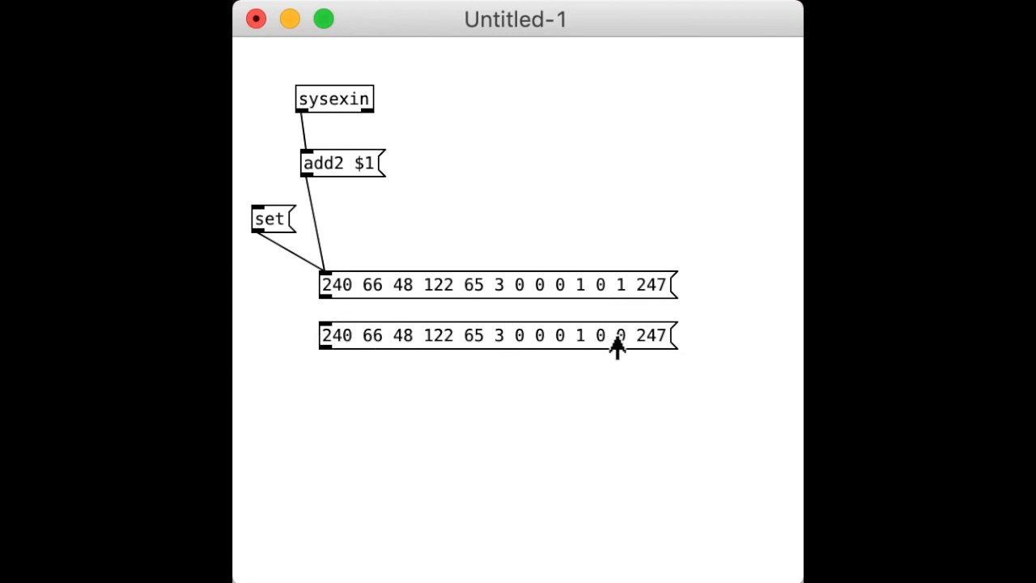
{"action": "mouse_move", "coordinate": [617, 369]}
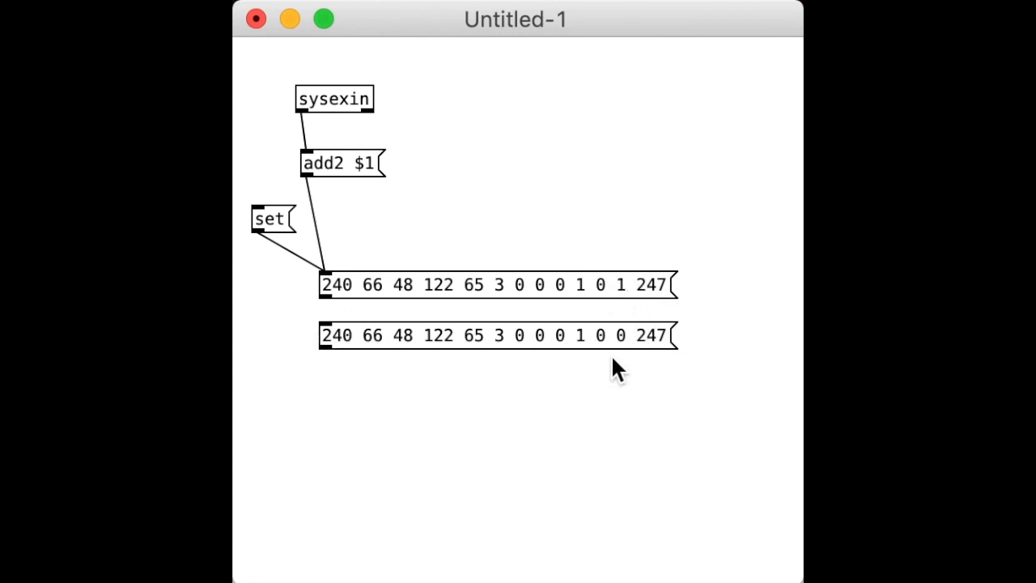
{"action": "mouse_move", "coordinate": [628, 360]}
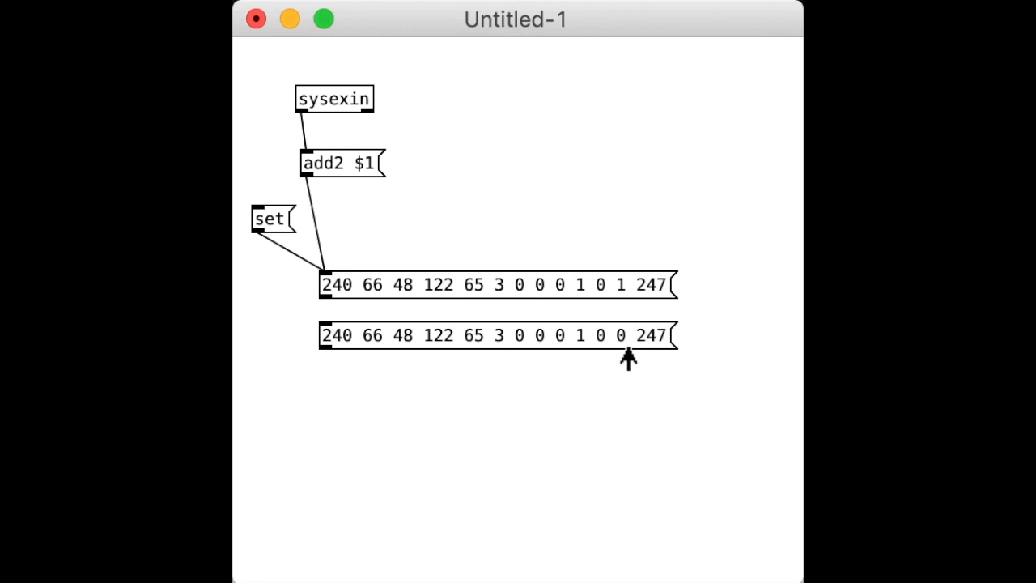
{"action": "mouse_move", "coordinate": [612, 403]}
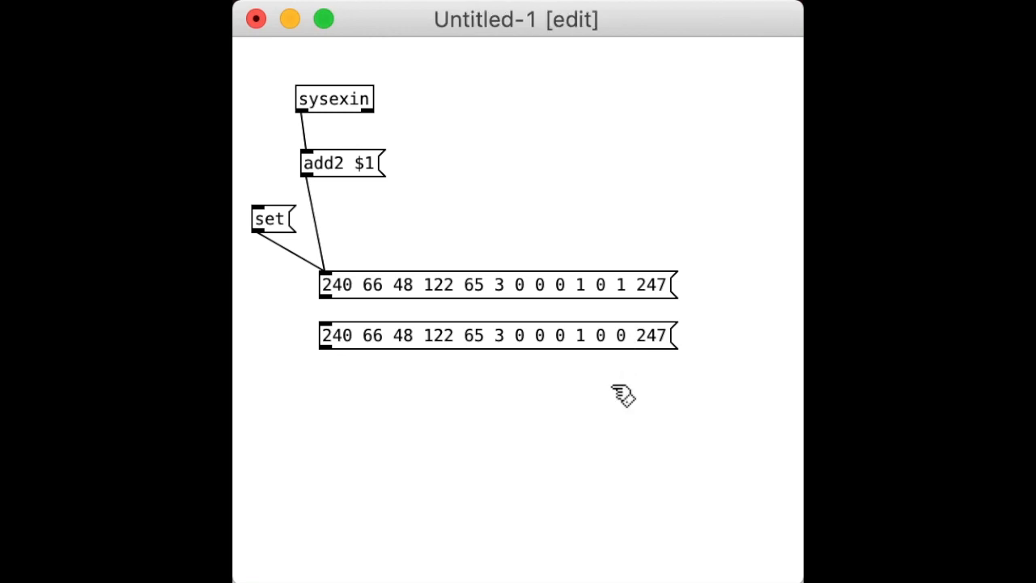
Edit the copied sysex message so $1 replaces its second-to-last 0.
{"action": "left_click", "coordinate": [496, 335]}
{"action": "type", "text": "$1"}
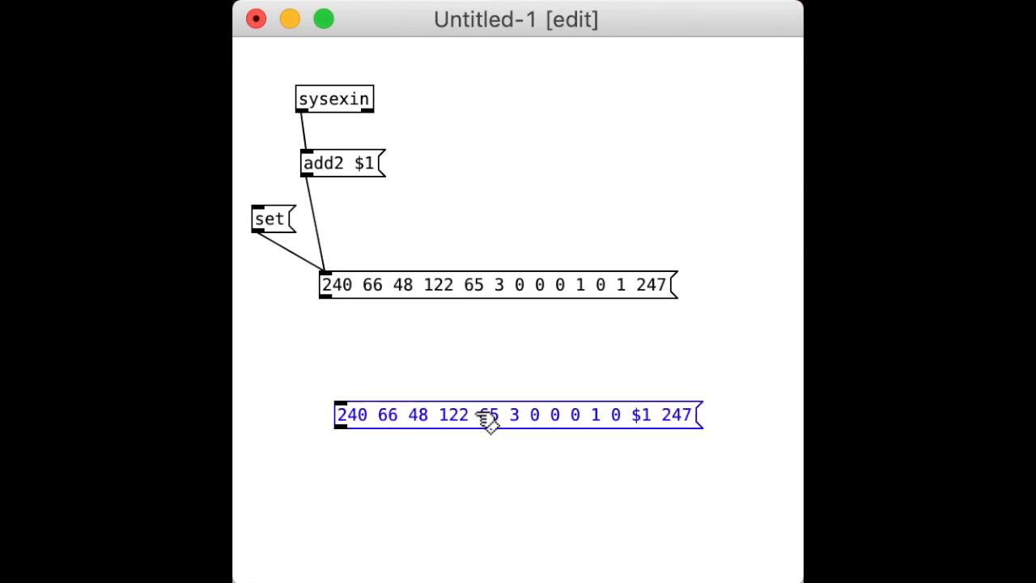
{"action": "left_click", "coordinate": [366, 356]}
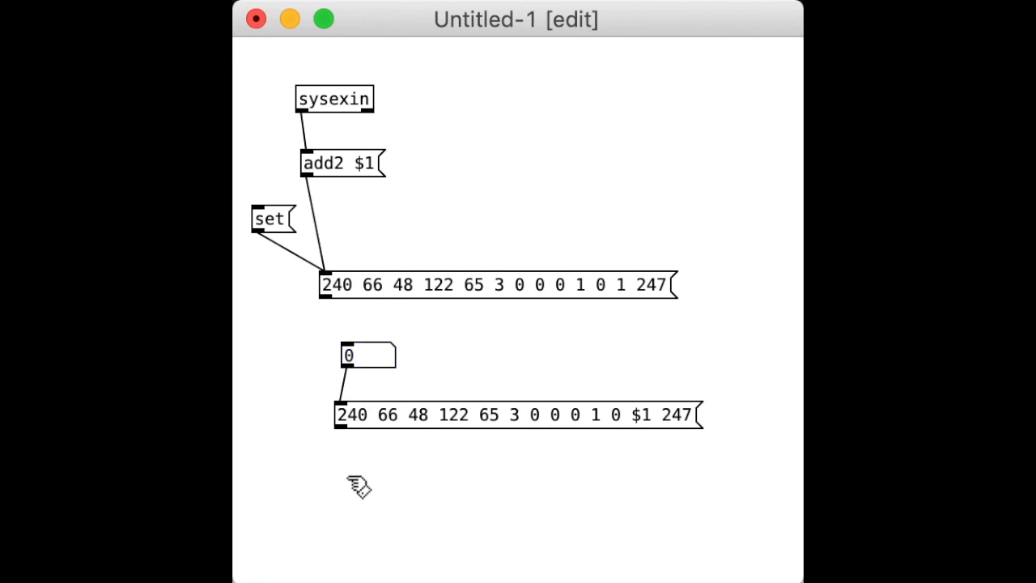
Wire a number box into the $1 message and its outlet into a new midiout object.
{"action": "left_click", "coordinate": [360, 486]}
{"action": "type", "text": "midiout"}
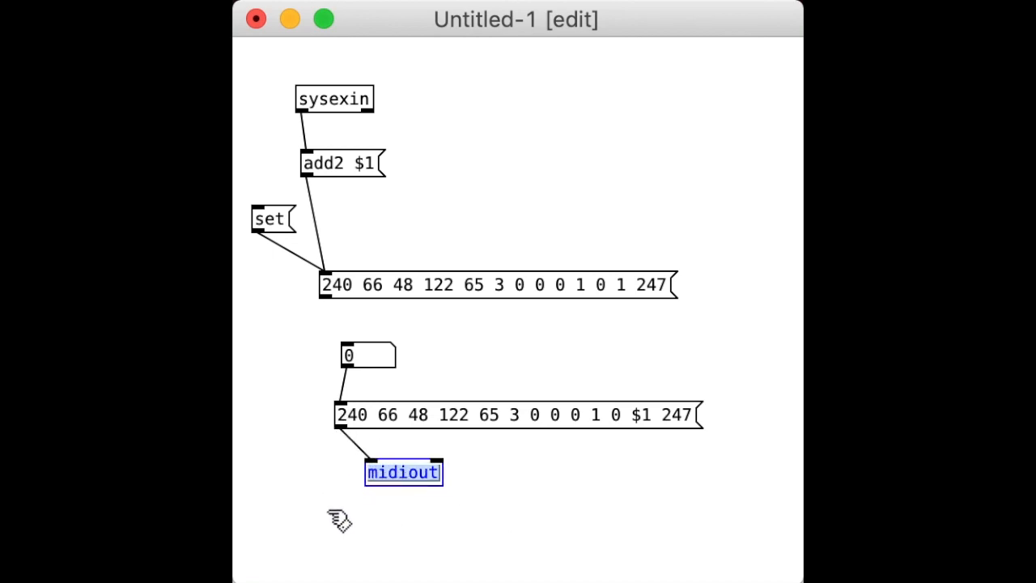
{"action": "left_click", "coordinate": [327, 518]}
{"action": "type", "text": "expr"}
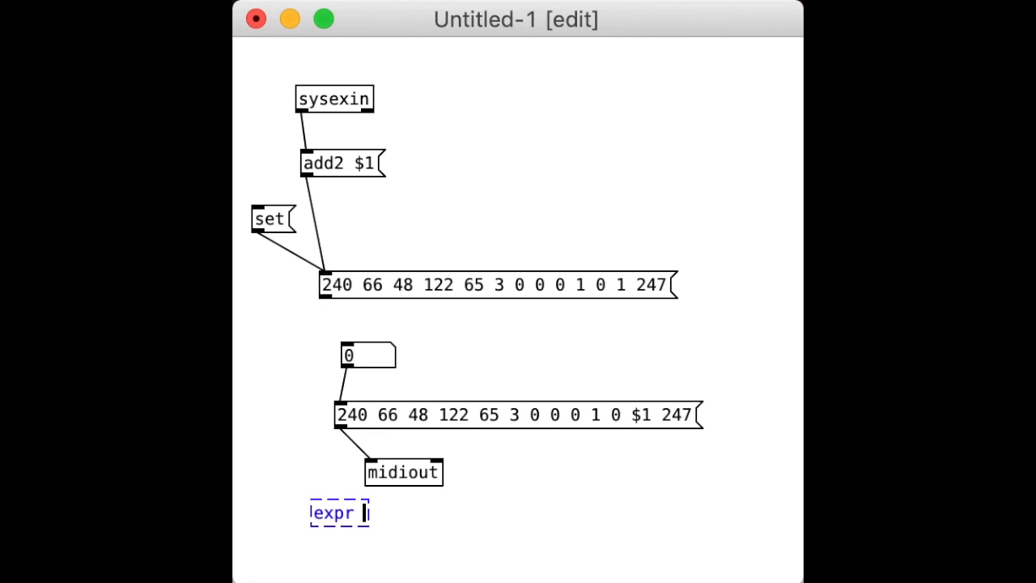
Instantiate an expr $f12 object below midiout as a monitor.
{"action": "type", "text": "$f12"}
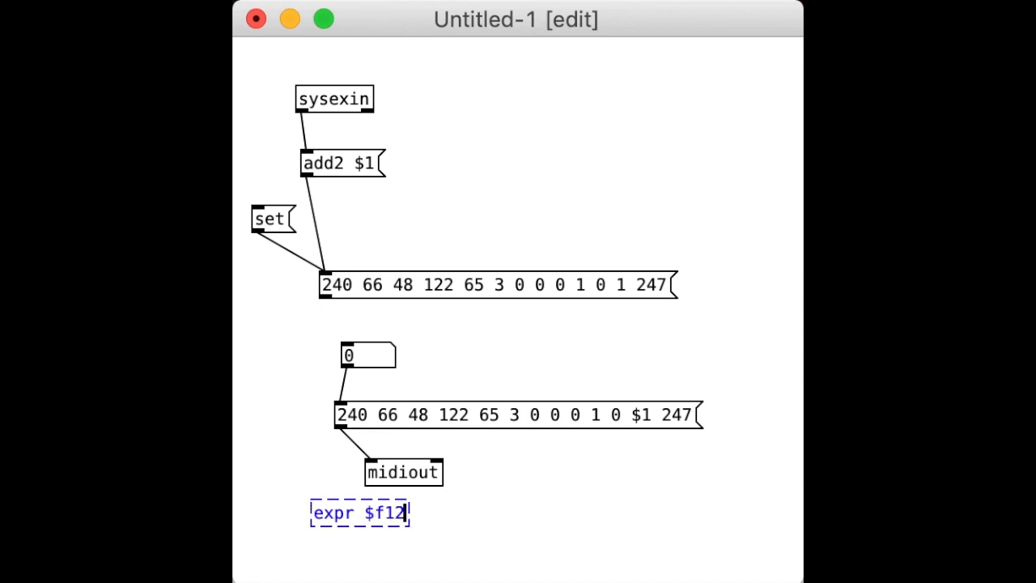
{"action": "mouse_move", "coordinate": [628, 434]}
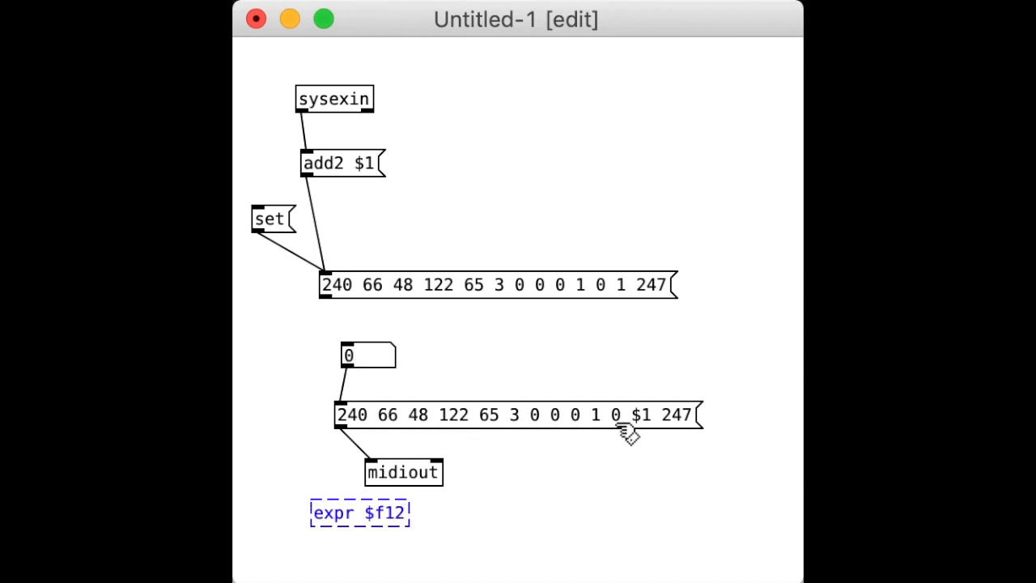
{"action": "left_click", "coordinate": [359, 522]}
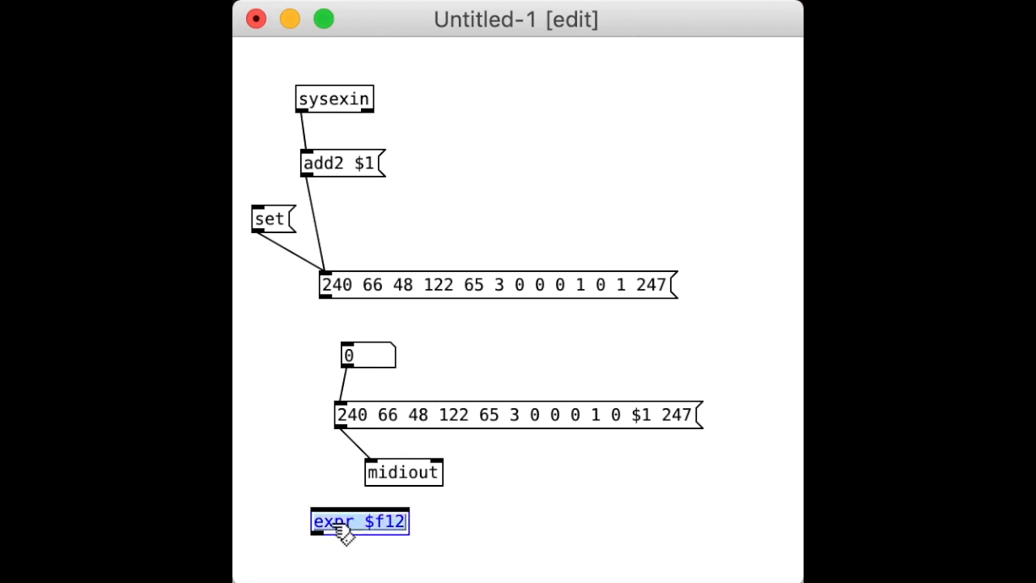